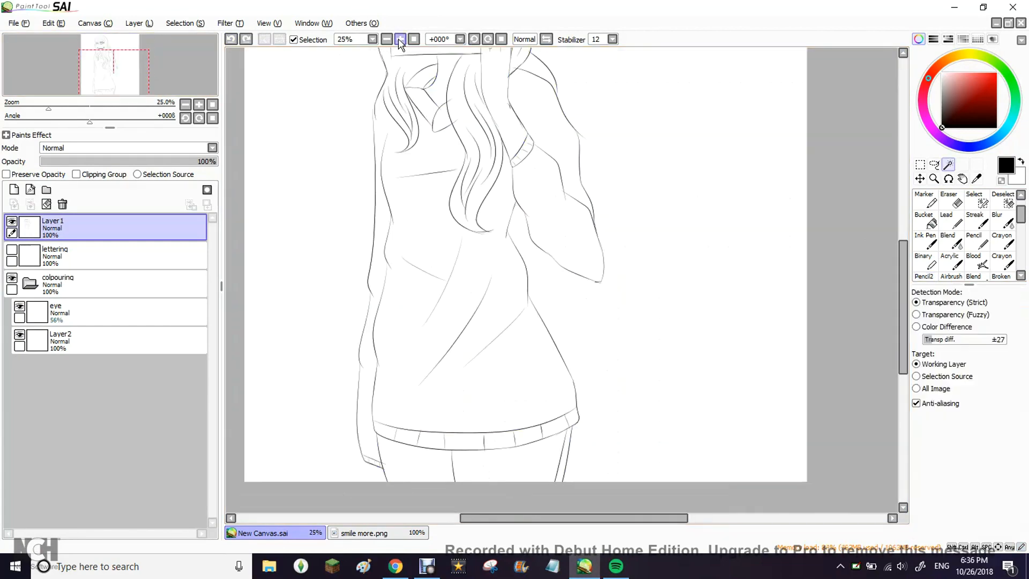
Step: Zoom the line art to 150% around the girl's eye and lashes
left_click(949, 194)
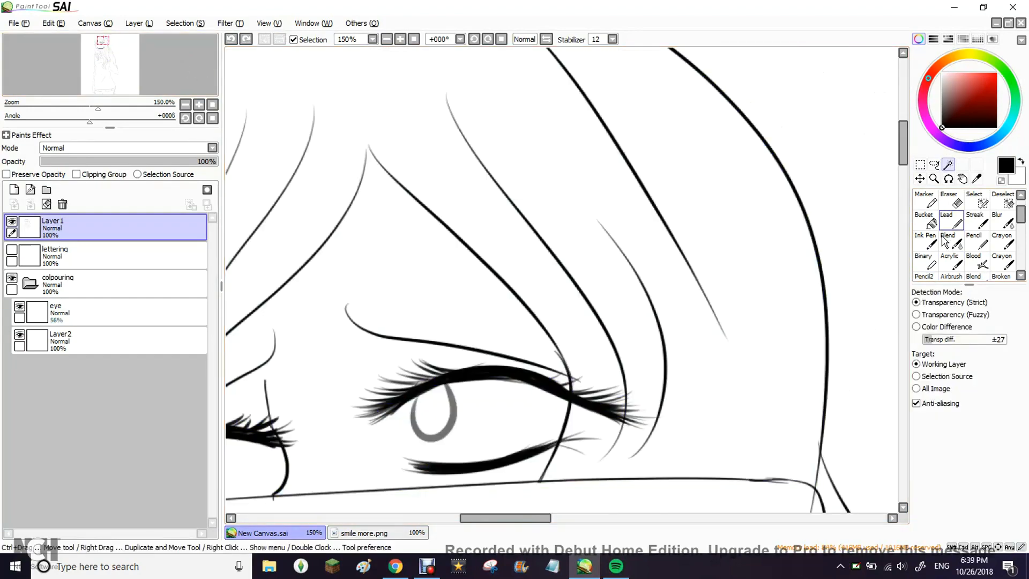
Step: Paint shaded auburn hair, skin tones and a pale iris, briefly toggling the music player
left_click(923, 269)
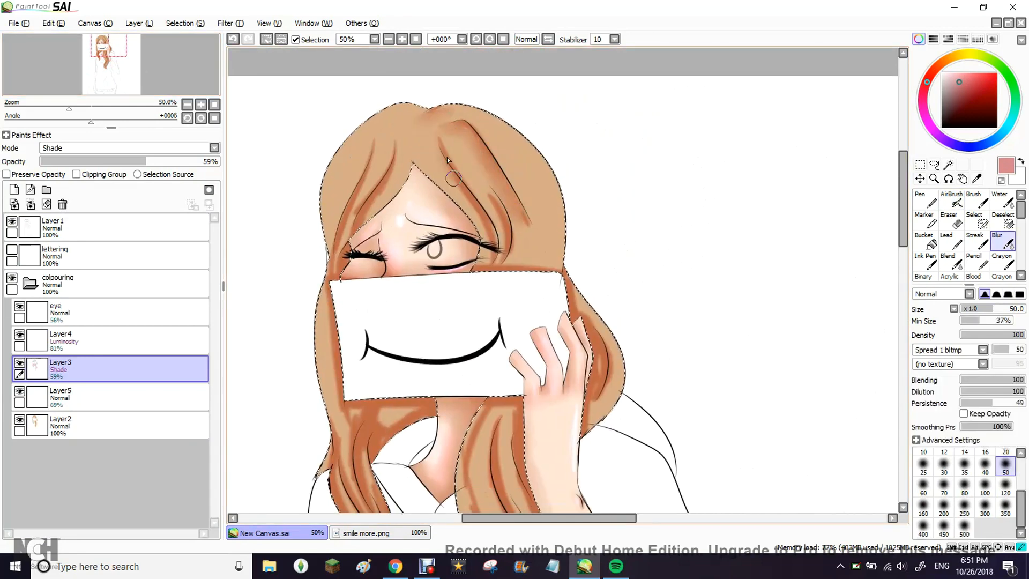
scroll("down", 3)
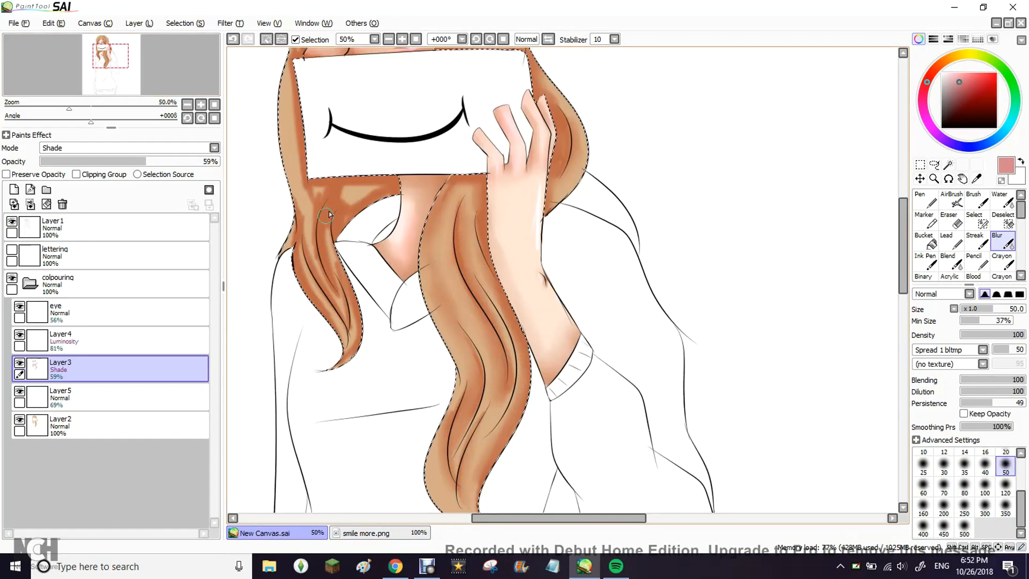
left_click(614, 566)
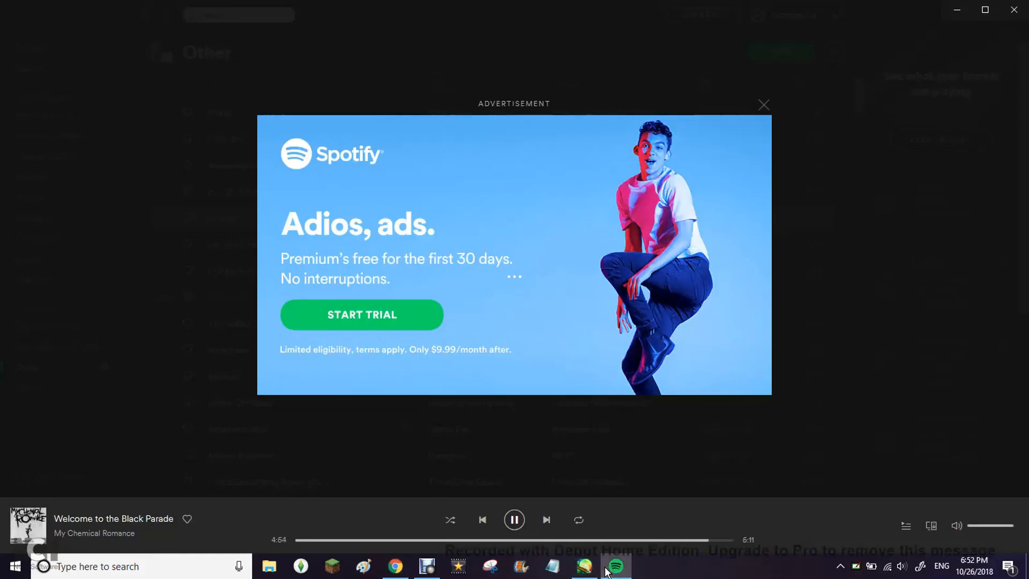
left_click(583, 566)
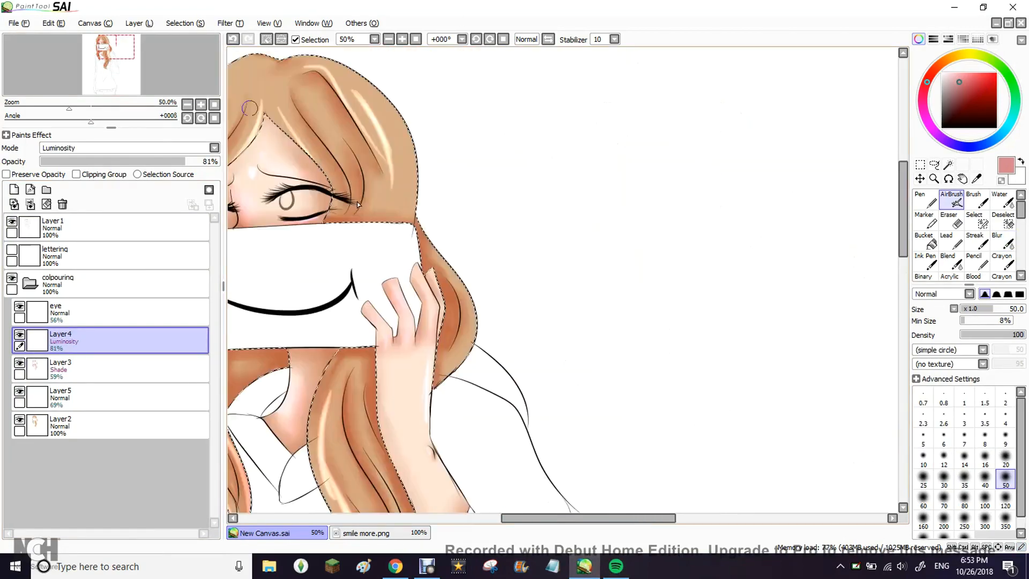